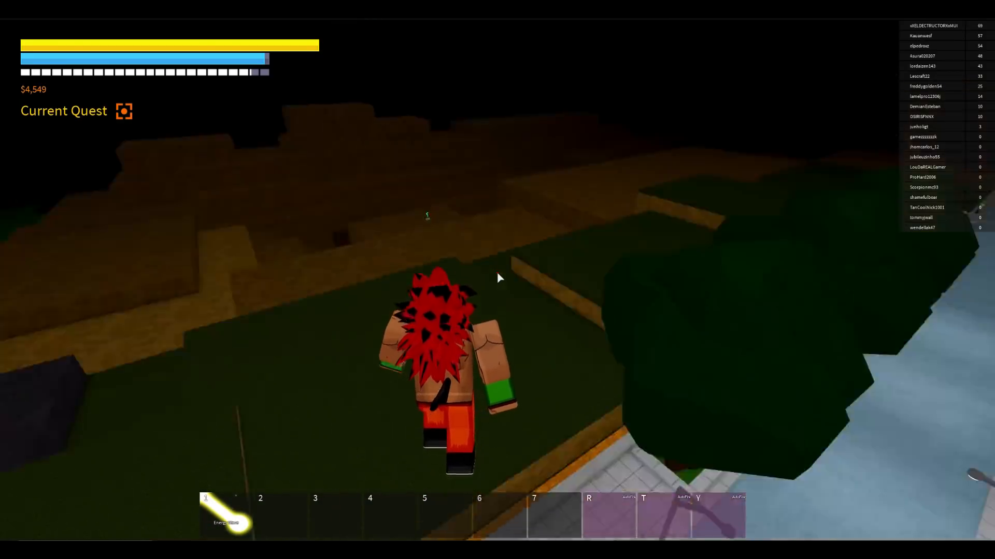
mouse_move(497, 277)
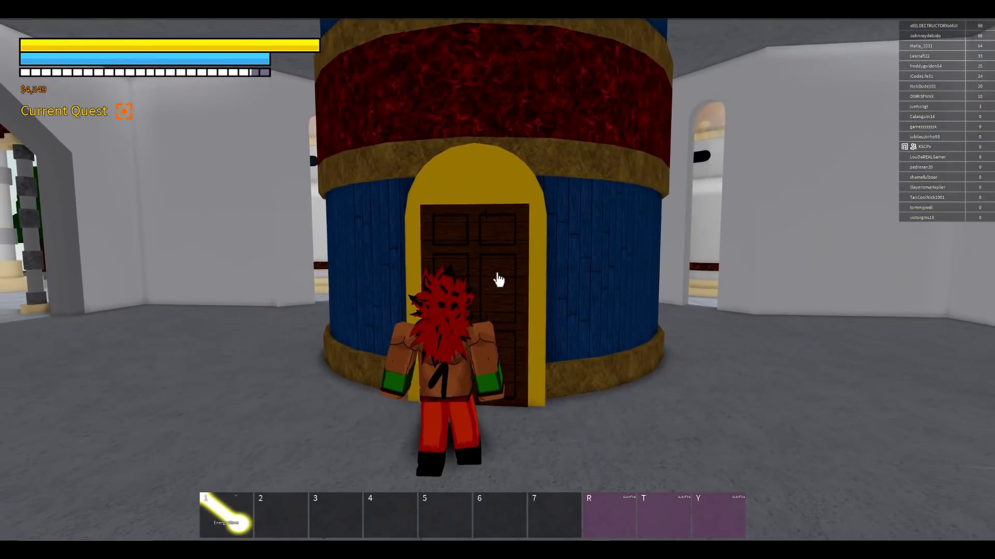
Buy Time Chamber Access for 750 Robux at the locked door and dismiss the confirmation.
left_click(500, 279)
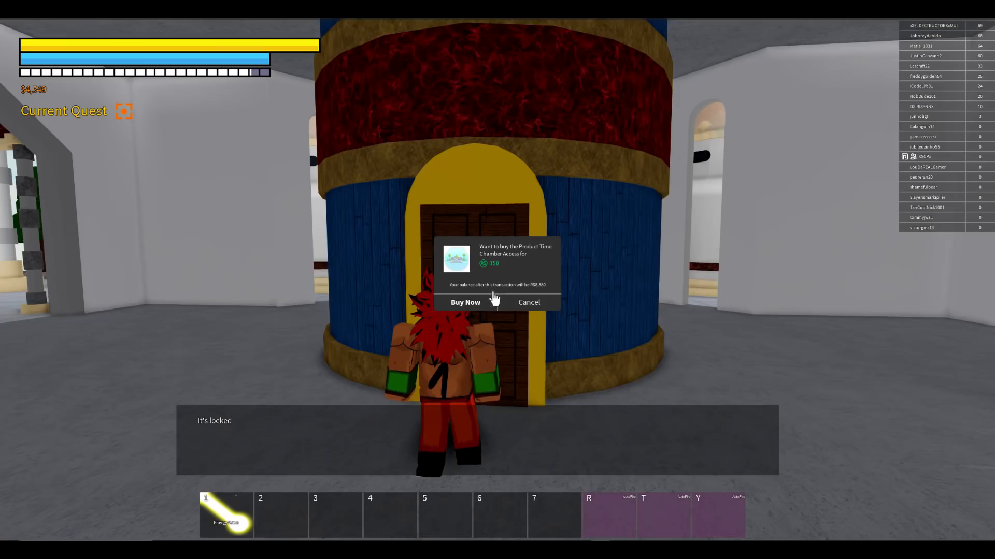
mouse_move(465, 302)
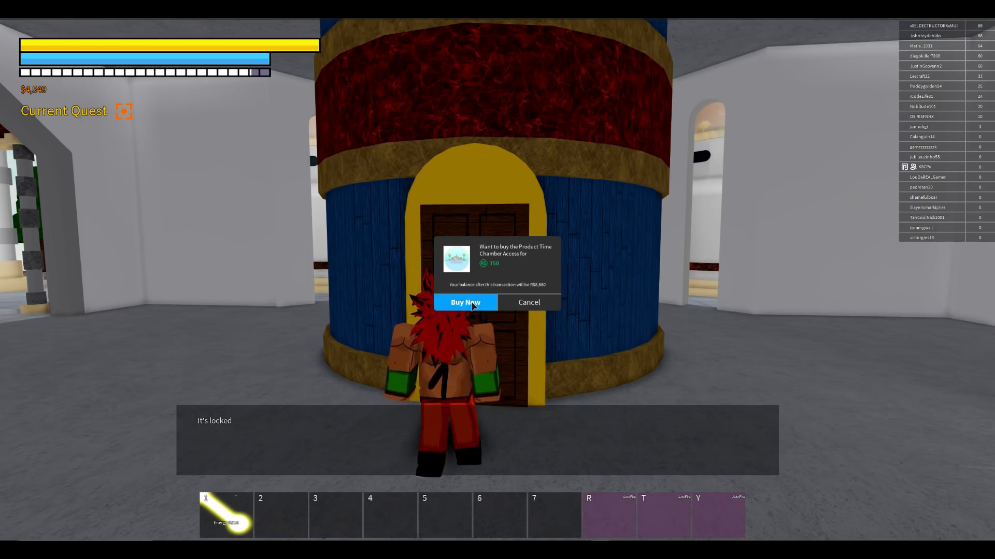
left_click(464, 302)
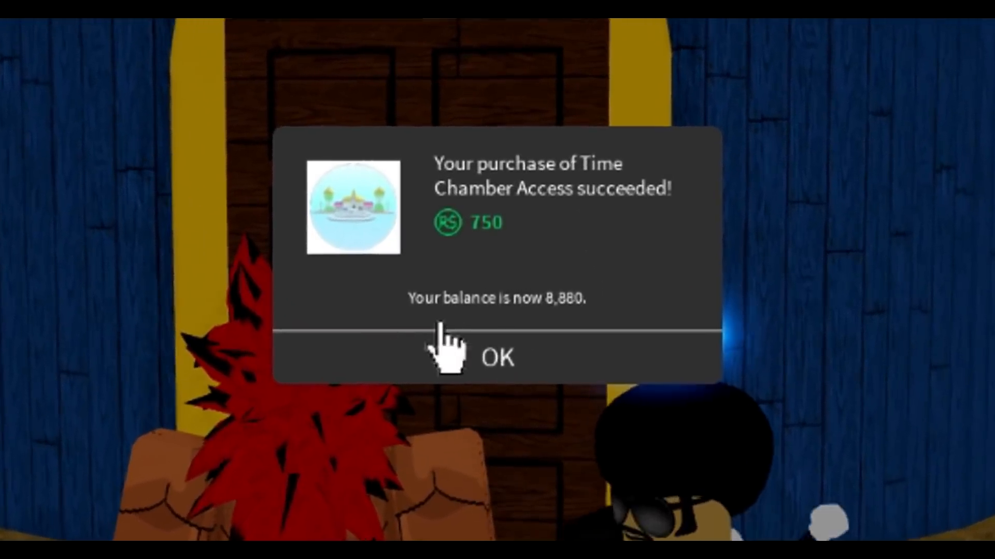
left_click(497, 357)
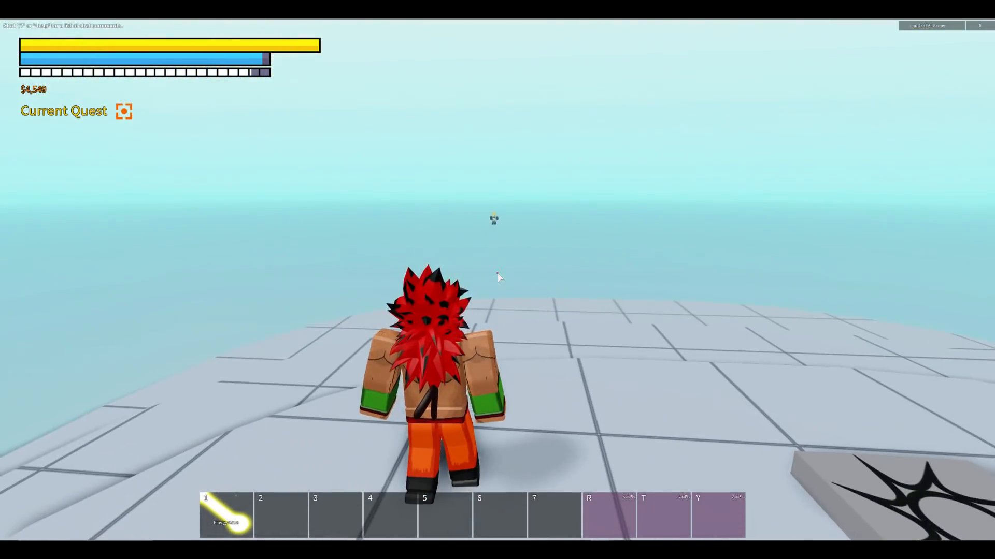
Walk forward through the unlocked door into the Time Chamber's tiled area.
key("w")
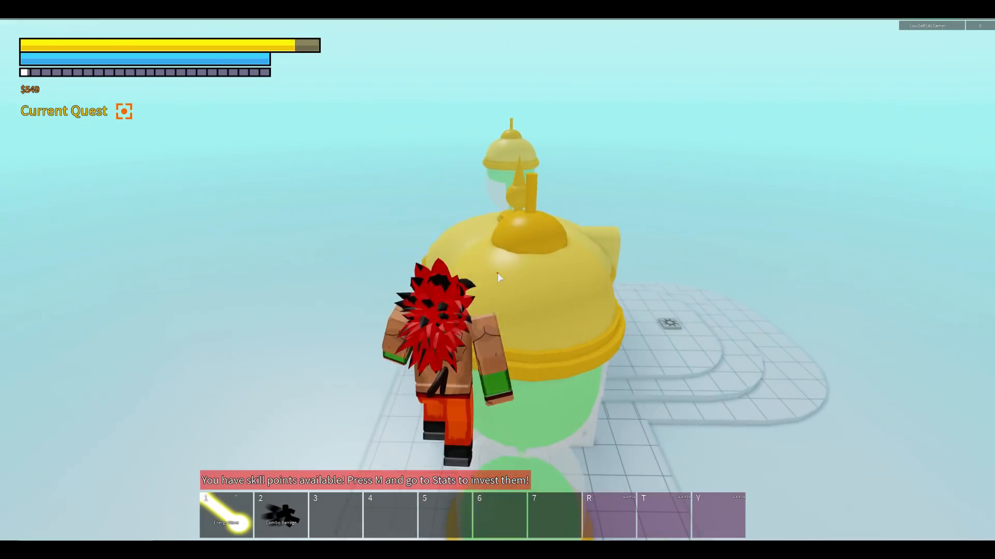
Leave the Time Chamber and head back to the sunny town streets.
key("m")
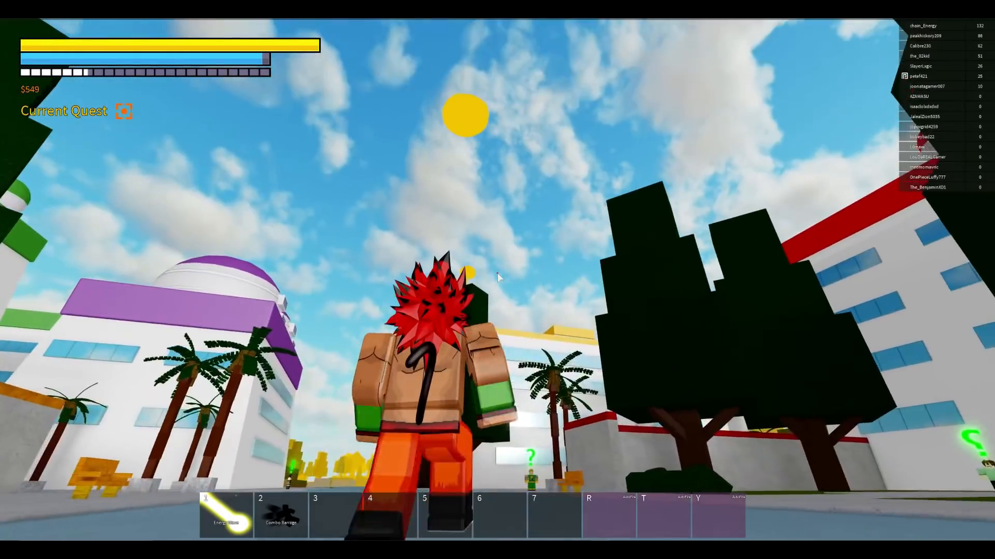
mouse_move(497, 277)
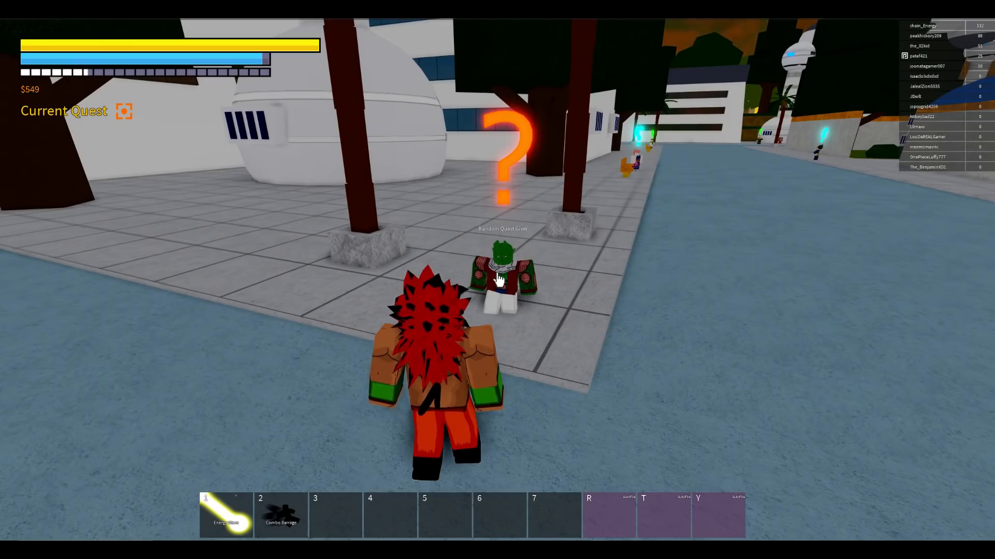
Talk to the Random Quest Giver to get its 'Want one?' quest offer.
left_click(500, 273)
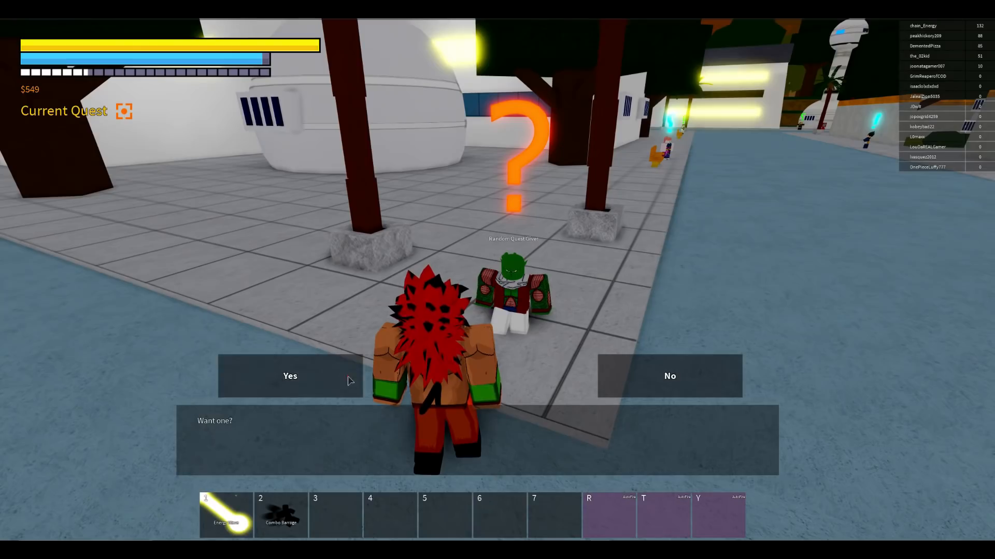
left_click(290, 376)
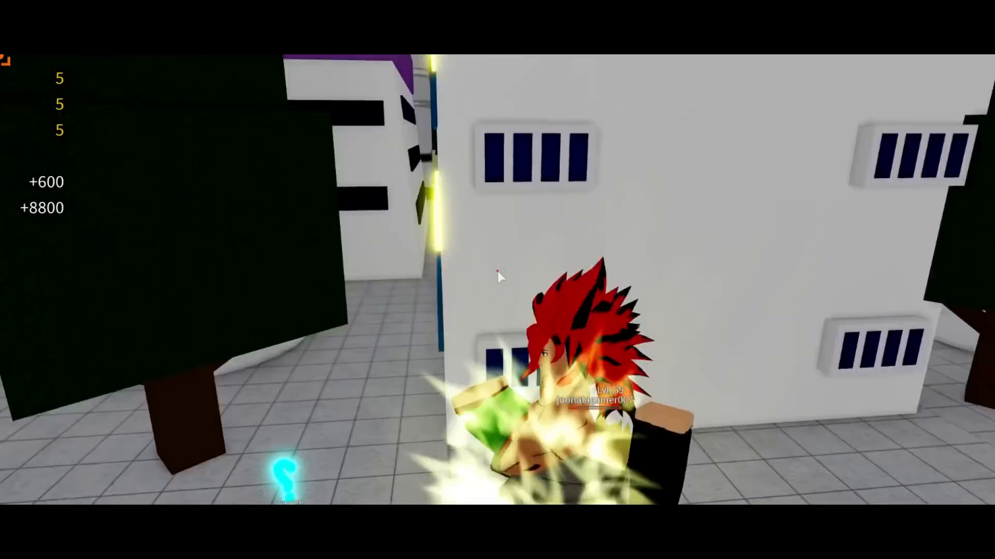
mouse_move(498, 277)
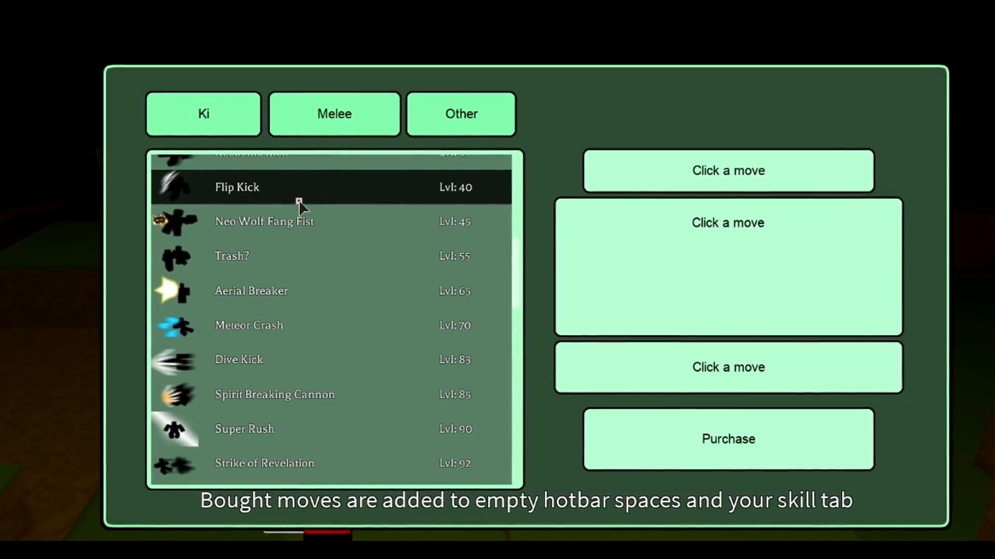
View the Flip Kick melee move's details and required level in the skill shop.
left_click(251, 291)
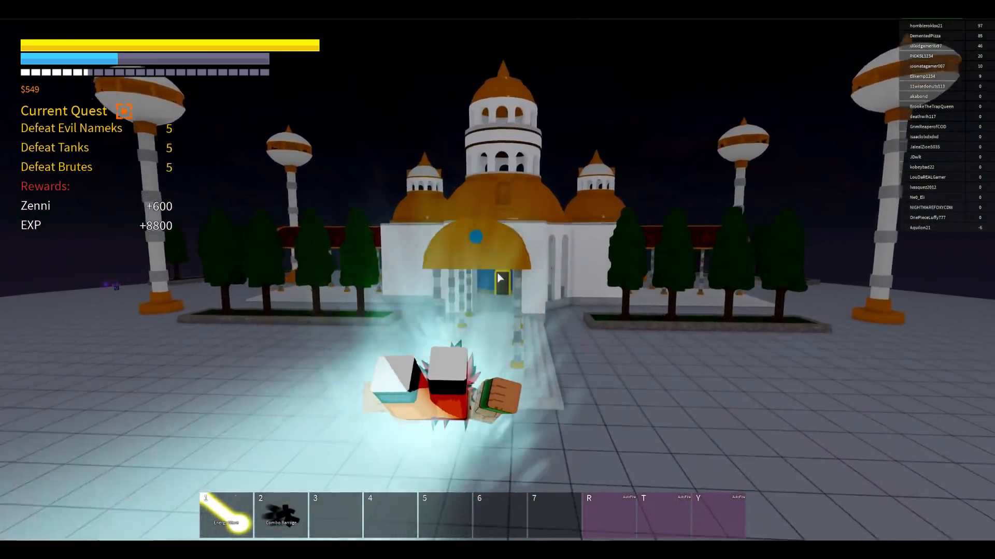
Walk up to the Time Chamber's wooden door to bring up the entry prompt.
key("w")
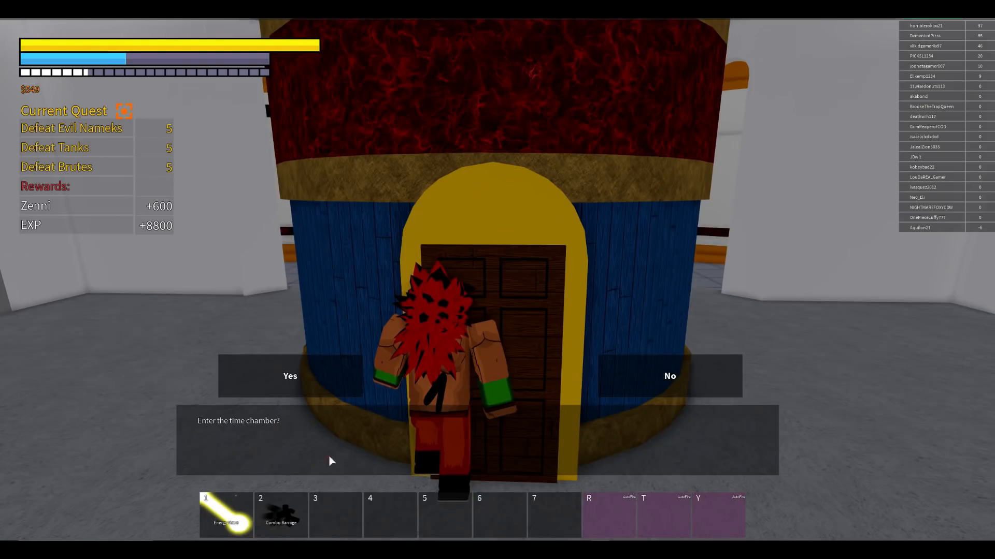
mouse_move(601, 406)
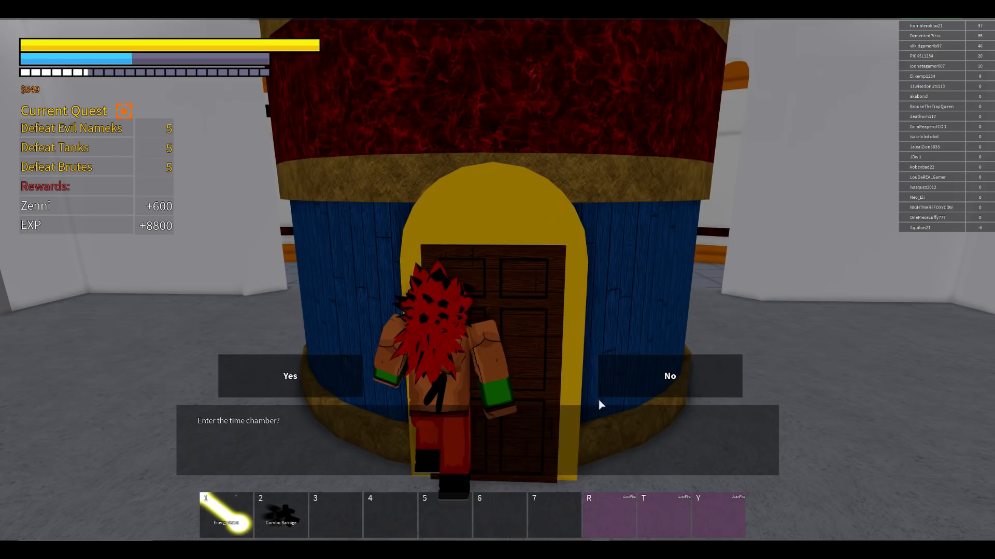